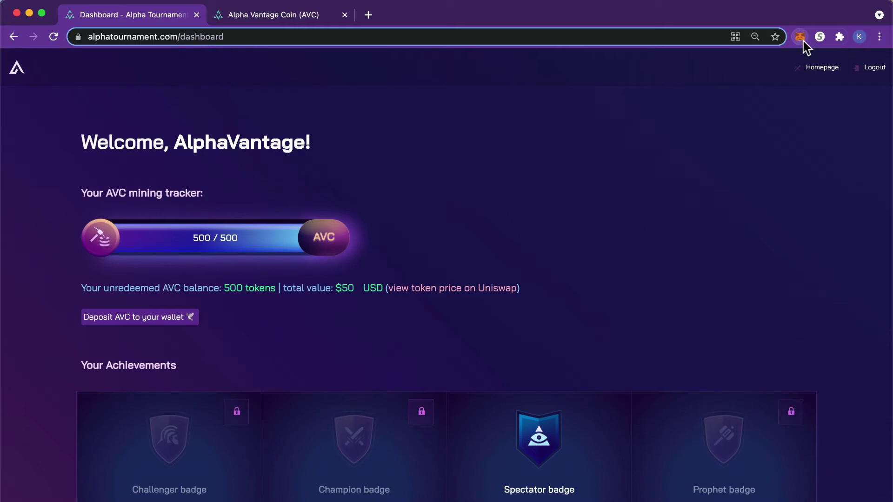
- Open the MetaMask wallet to view the Alpha Vantage account holding 0.0367 ETH
{"action": "left_click", "coordinate": [801, 37]}
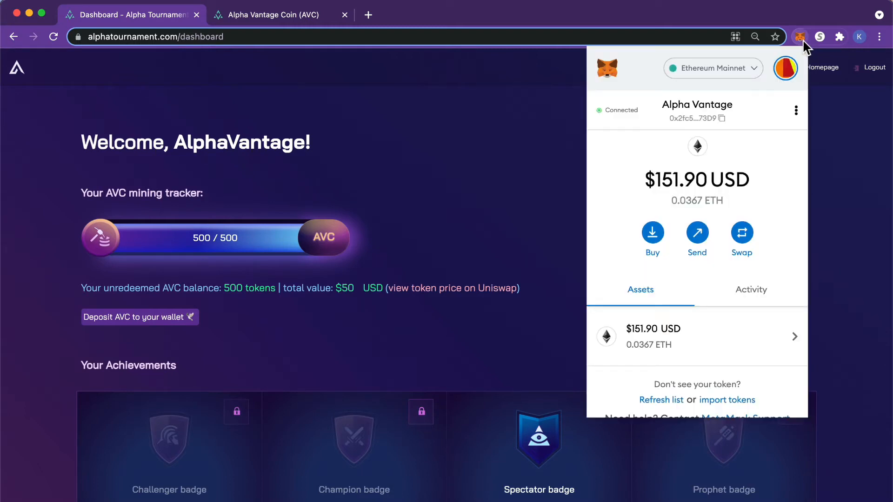
{"action": "mouse_move", "coordinate": [610, 399]}
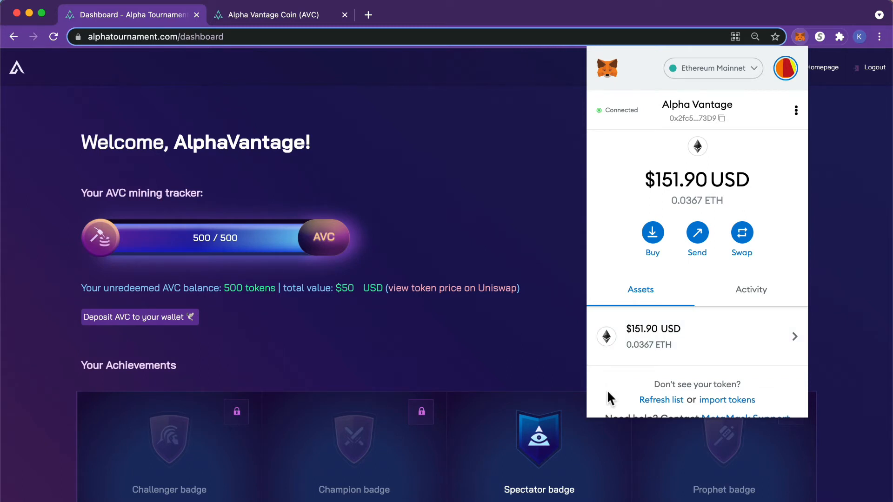
{"action": "mouse_move", "coordinate": [297, 36]}
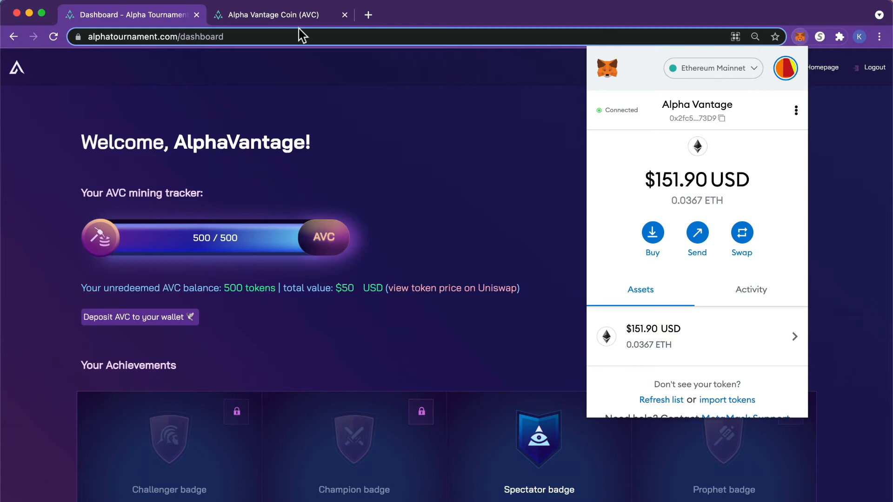
- Copy AVC's Ethereum contract address from the Alpha Vantage Coin site
{"action": "left_click", "coordinate": [278, 14]}
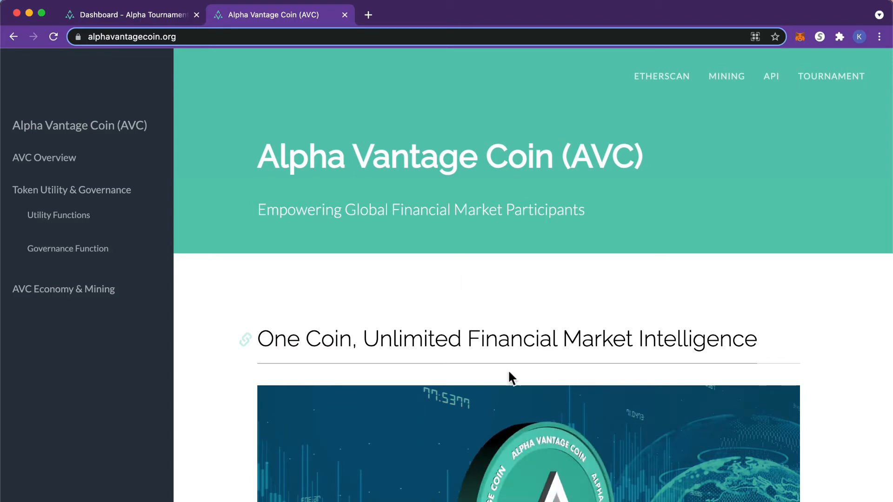
{"action": "scroll", "scroll_direction": "down", "scroll_amount": 3}
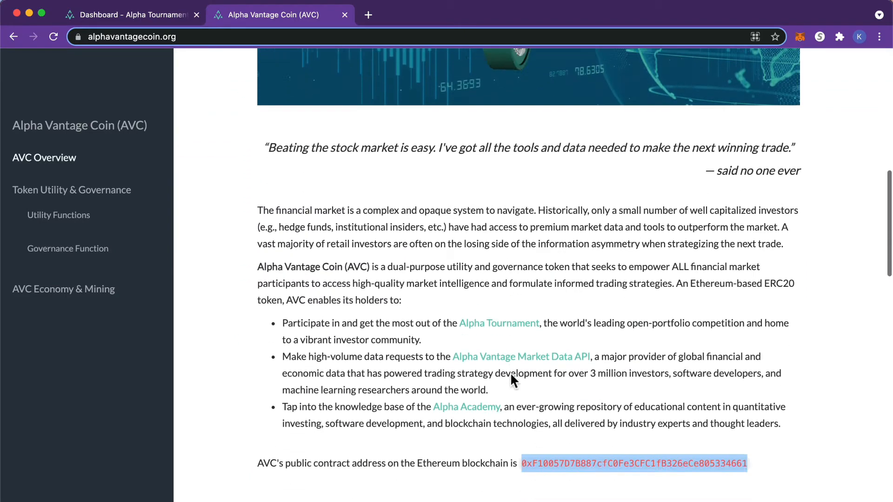
{"action": "scroll", "scroll_direction": "down", "scroll_amount": 3}
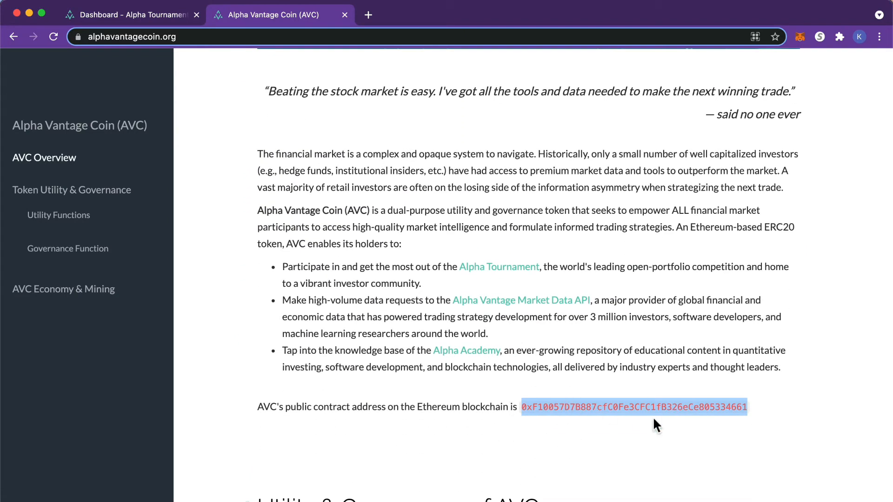
{"action": "right_click", "coordinate": [655, 425]}
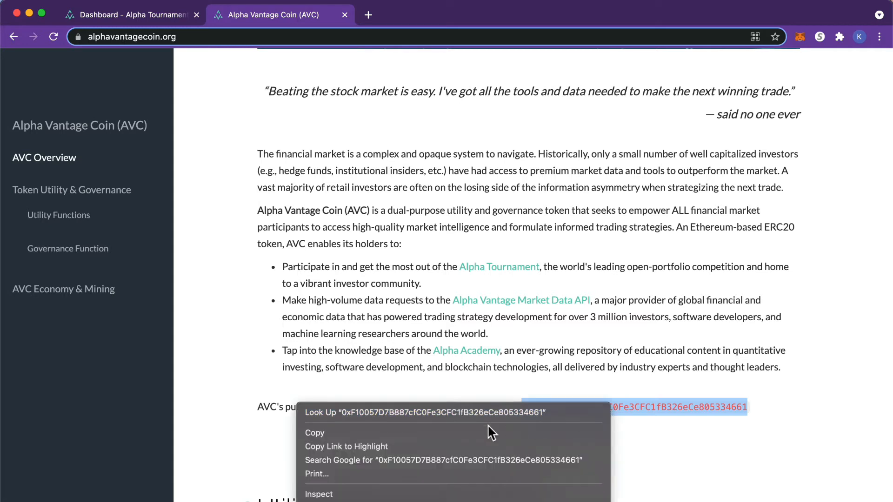
{"action": "left_click", "coordinate": [484, 452]}
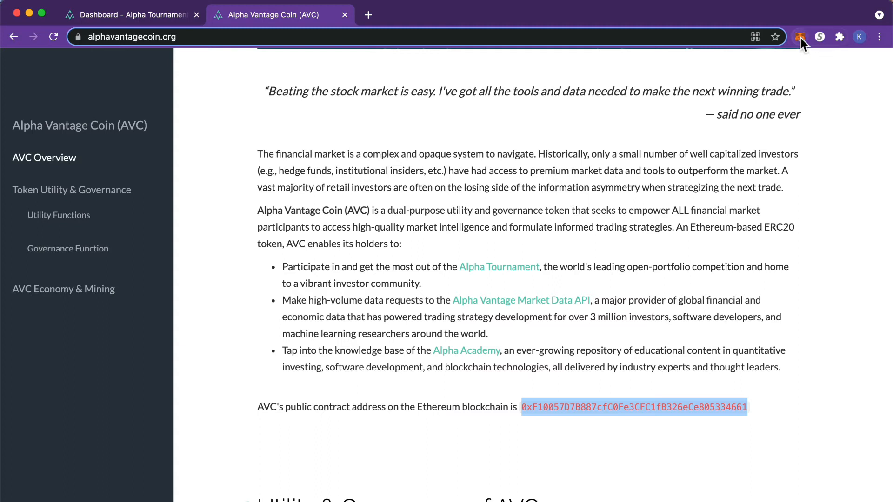
- Open MetaMask's Import Tokens dialog from the 'Don't see your token?' link
{"action": "left_click", "coordinate": [801, 37]}
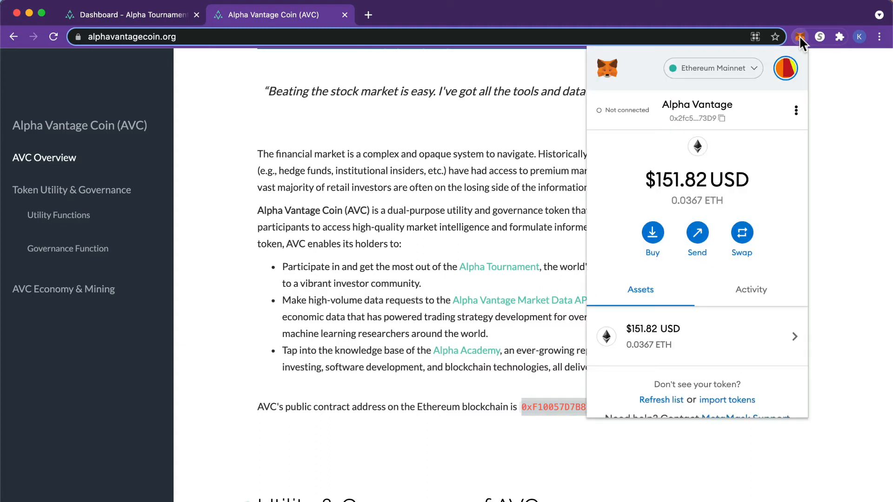
{"action": "mouse_move", "coordinate": [733, 409]}
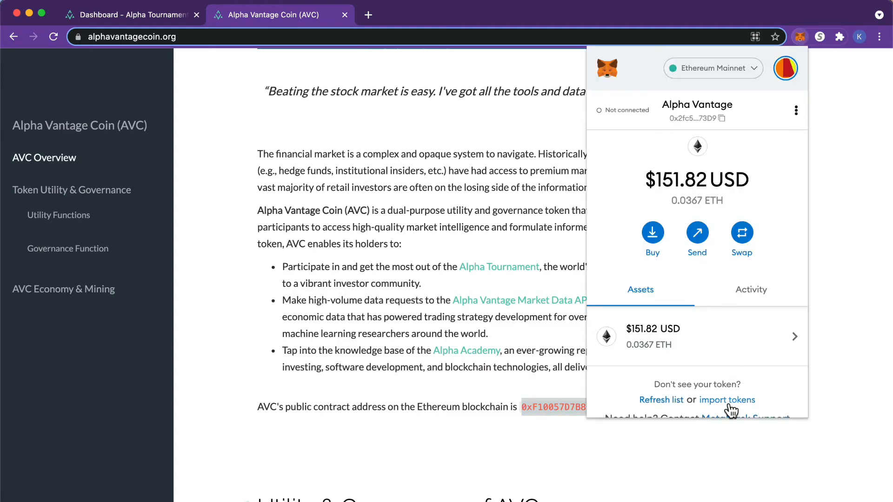
{"action": "left_click", "coordinate": [727, 400]}
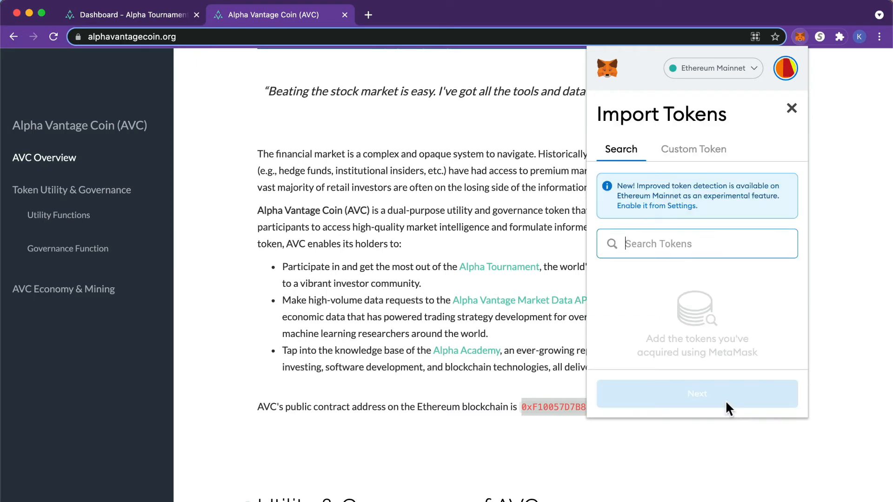
{"action": "mouse_move", "coordinate": [708, 164]}
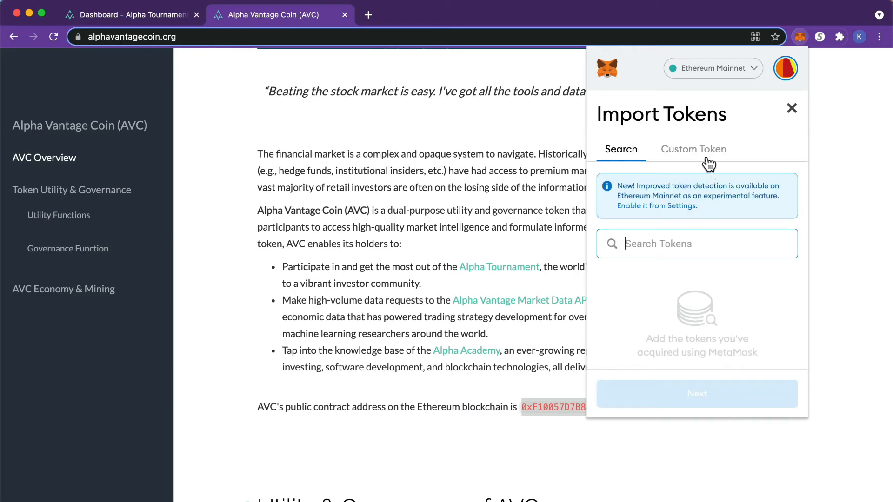
- Import AVC as a custom token by contract address, showing 600 AVC in assets
{"action": "left_click", "coordinate": [693, 149]}
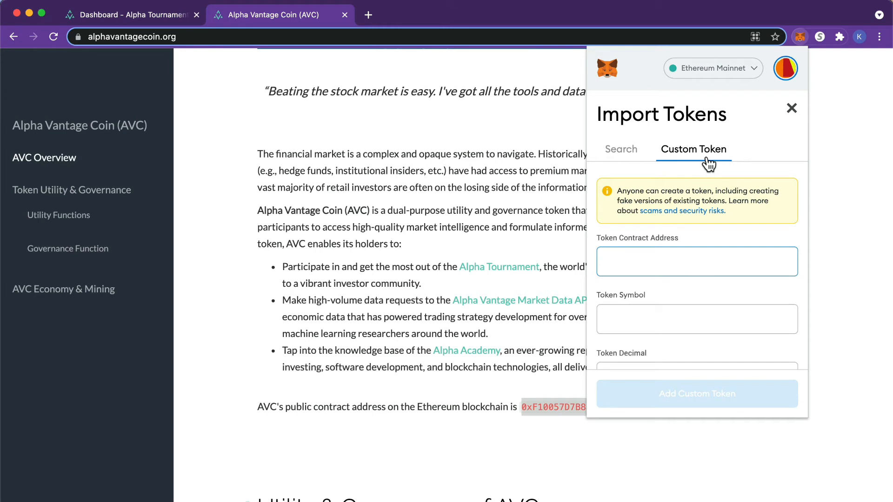
{"action": "type", "text": "B887cfC0Fe3CFC1fB326eCe805334661"}
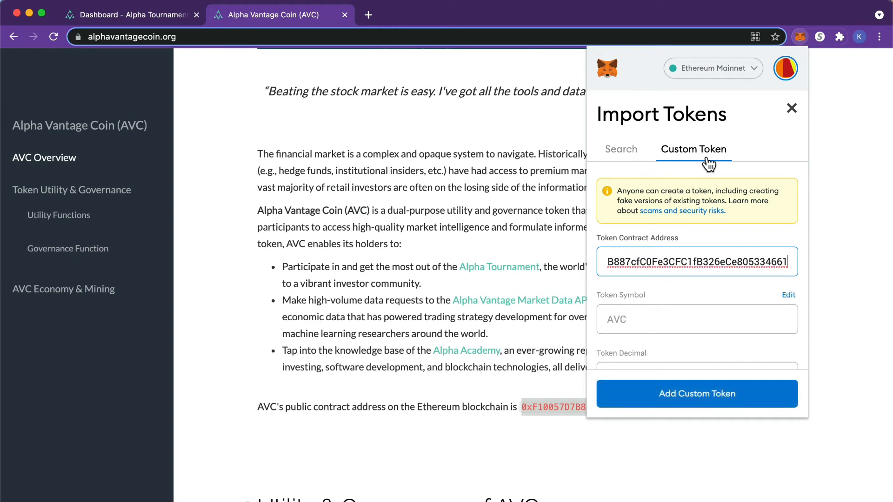
{"action": "mouse_move", "coordinate": [682, 347]}
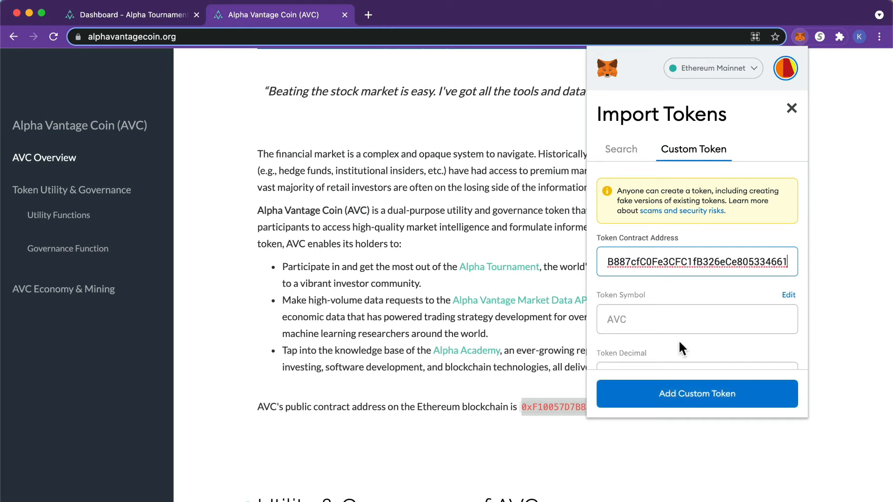
{"action": "left_click", "coordinate": [697, 394]}
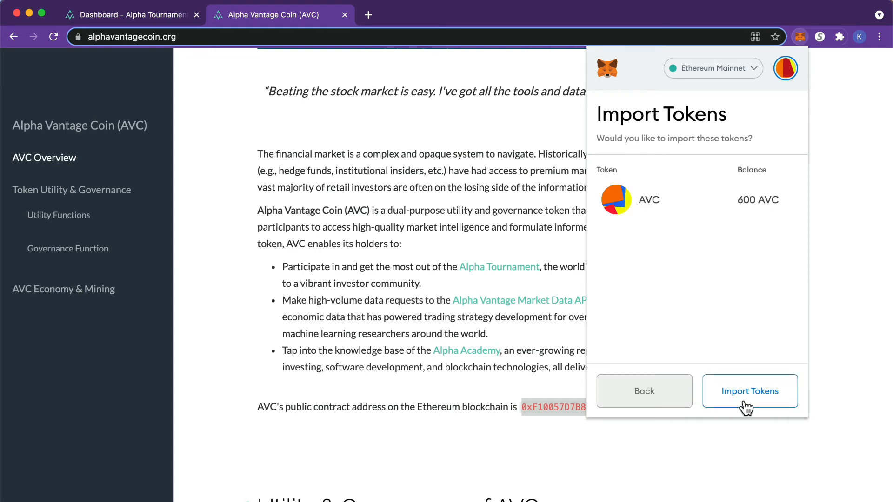
{"action": "left_click", "coordinate": [750, 391]}
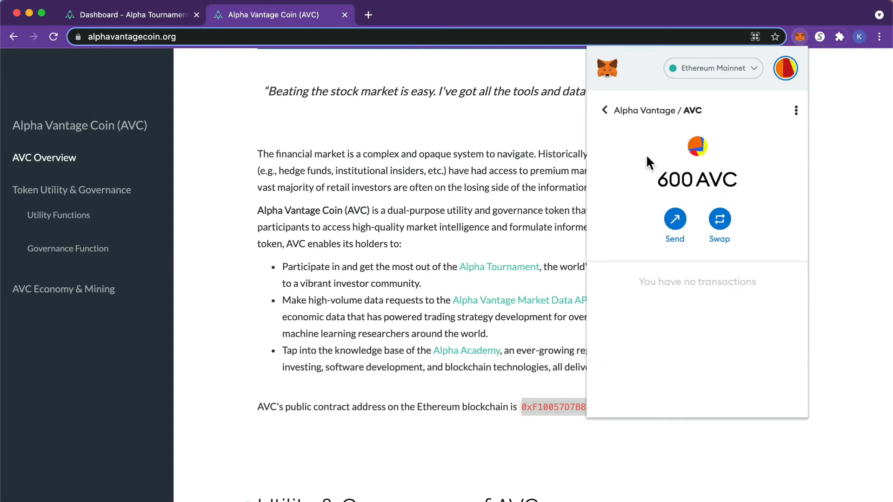
{"action": "left_click", "coordinate": [604, 111]}
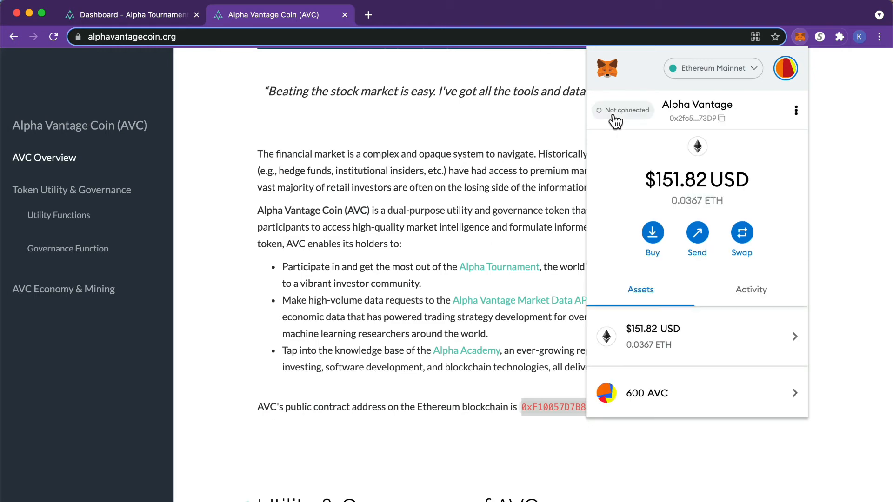